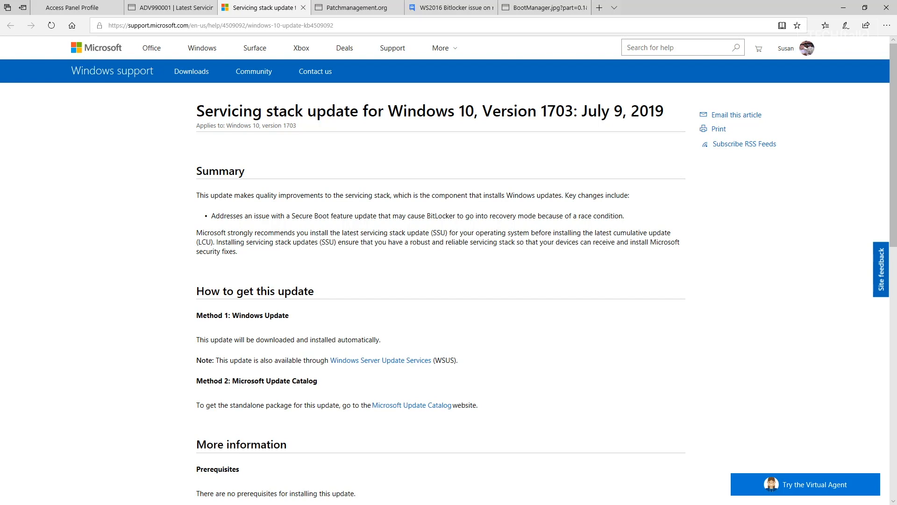
pyautogui.moveTo(157, 406)
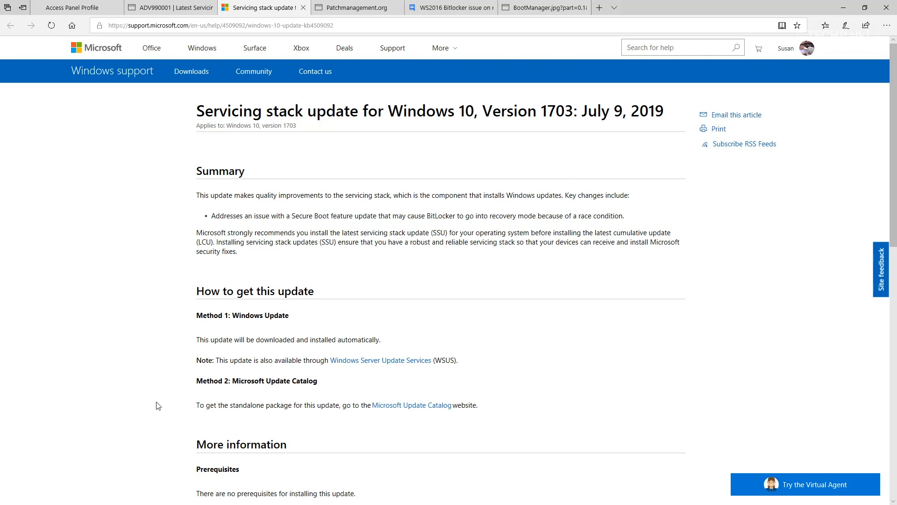
pyautogui.moveTo(212, 47)
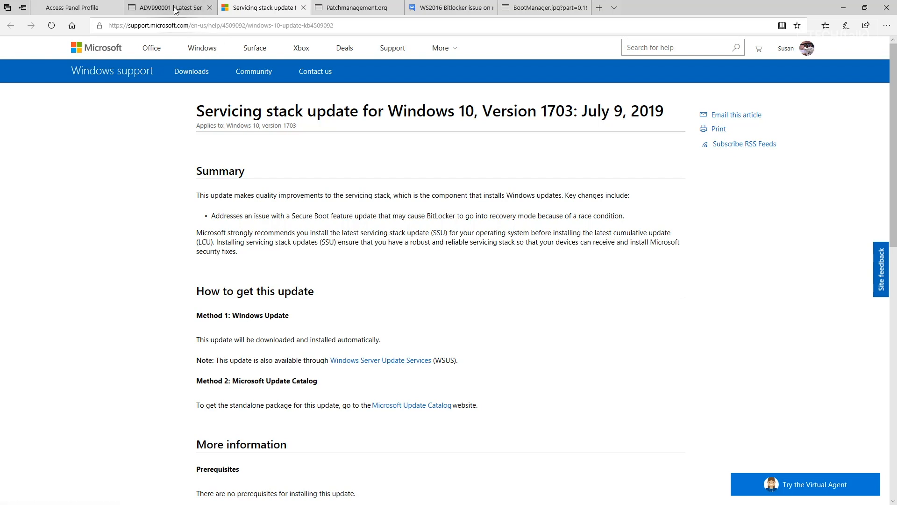
# Scroll the ADV990001 advisory down to its FAQ table of latest servicing stack update releases
pyautogui.click(158, 8)
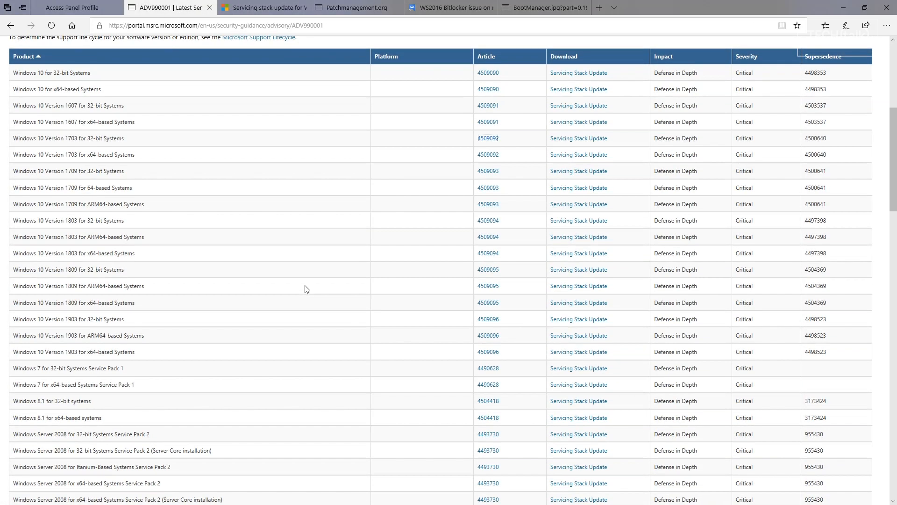
pyautogui.scroll(-3)
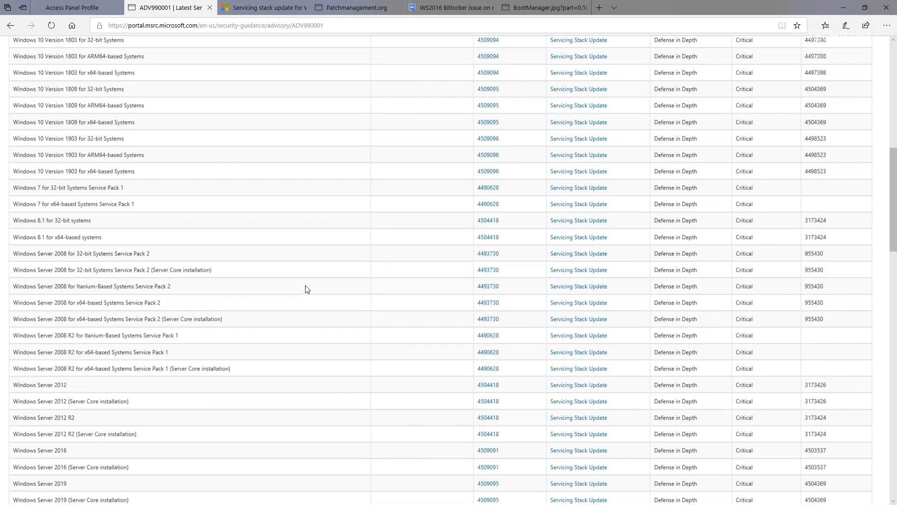
pyautogui.scroll(-3)
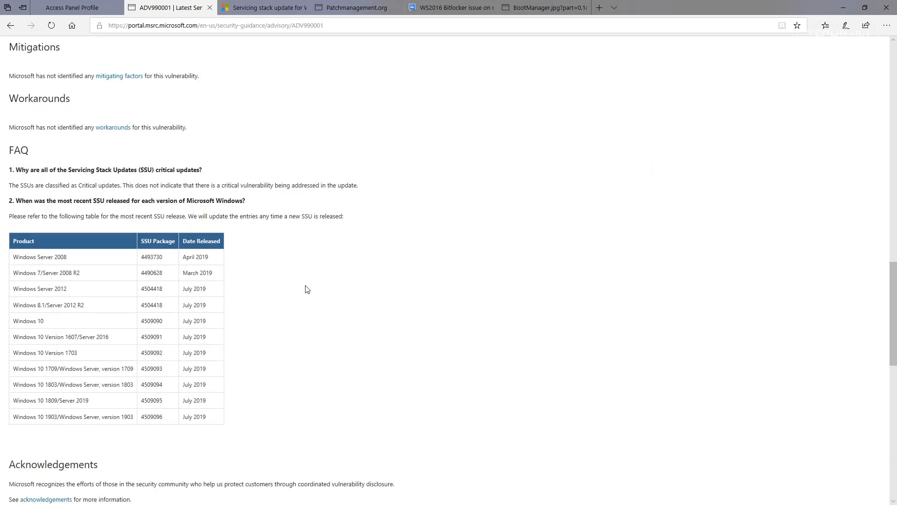
pyautogui.scroll(-3)
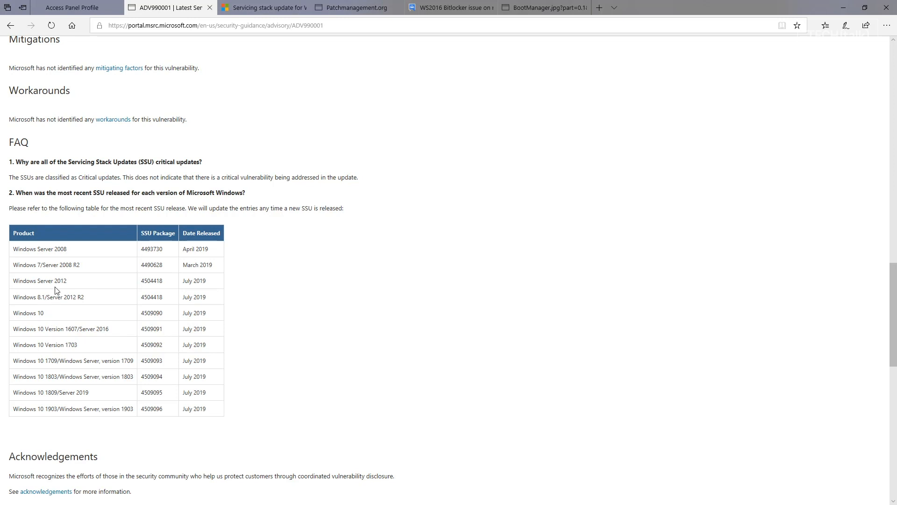
pyautogui.moveTo(215, 400)
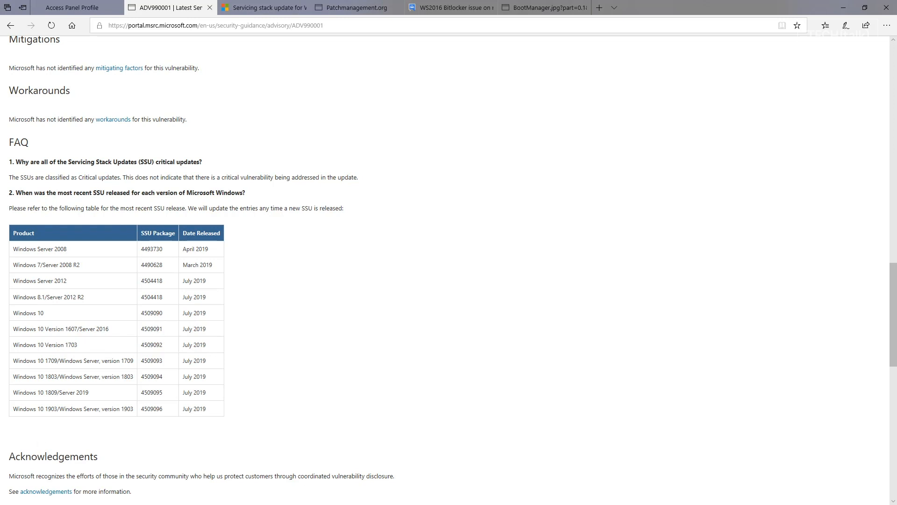
pyautogui.click(457, 6)
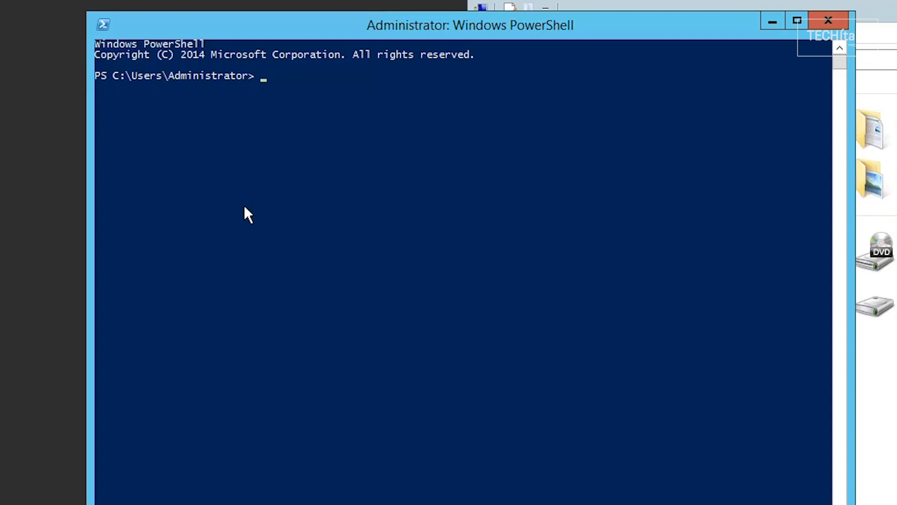
# Run manage-bde -status c: to show drive C:'s BitLocker encryption status
pyautogui.write('manage-bde -status c:')
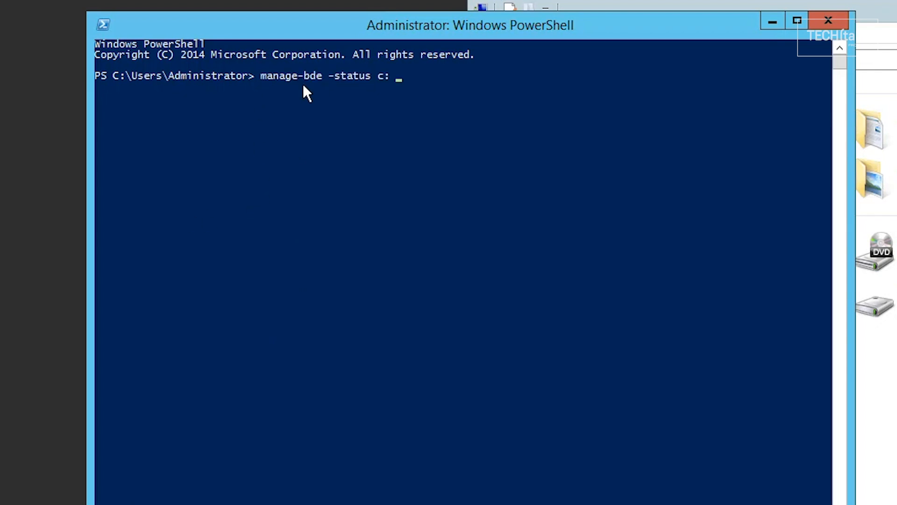
pyautogui.press('Enter')
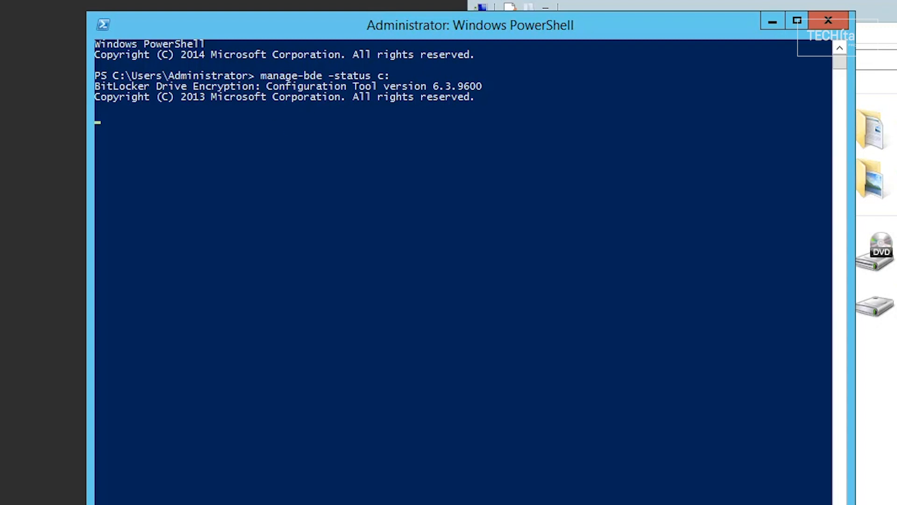
pyautogui.press('Enter')
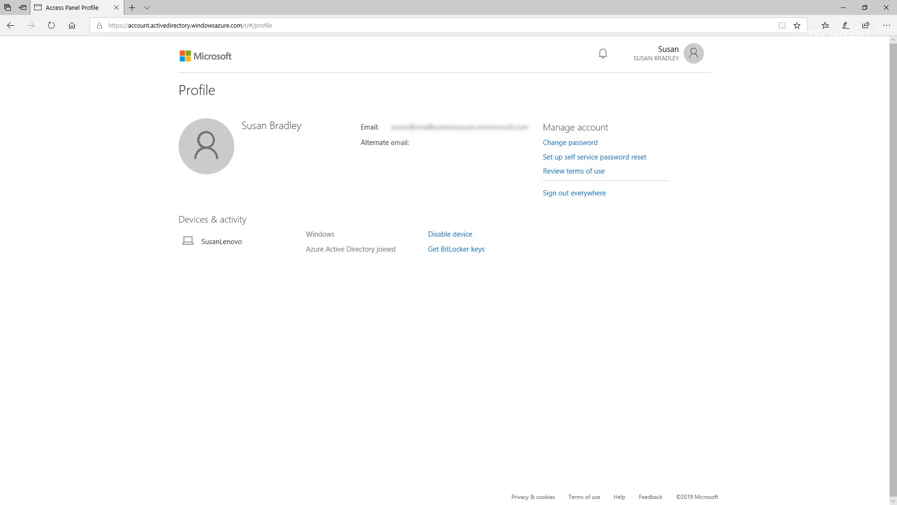
pyautogui.moveTo(337, 377)
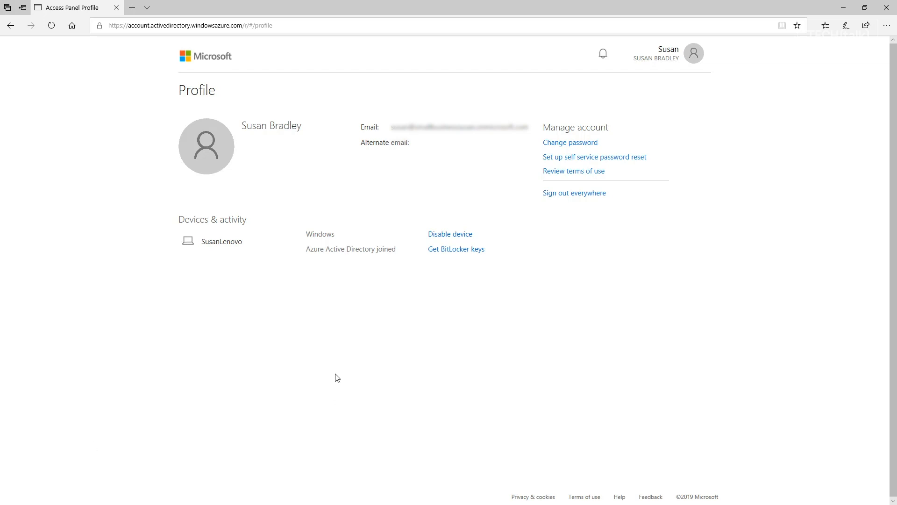
pyautogui.moveTo(345, 300)
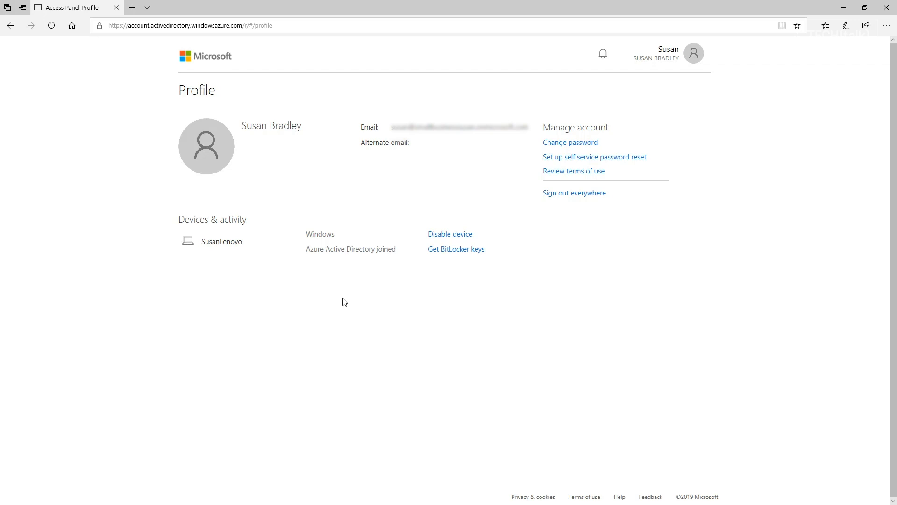
pyautogui.moveTo(453, 262)
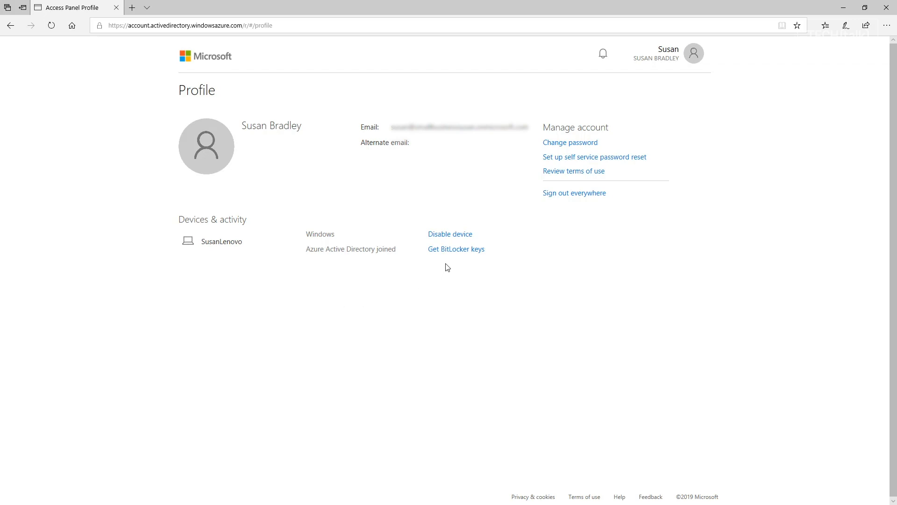
pyautogui.moveTo(450, 253)
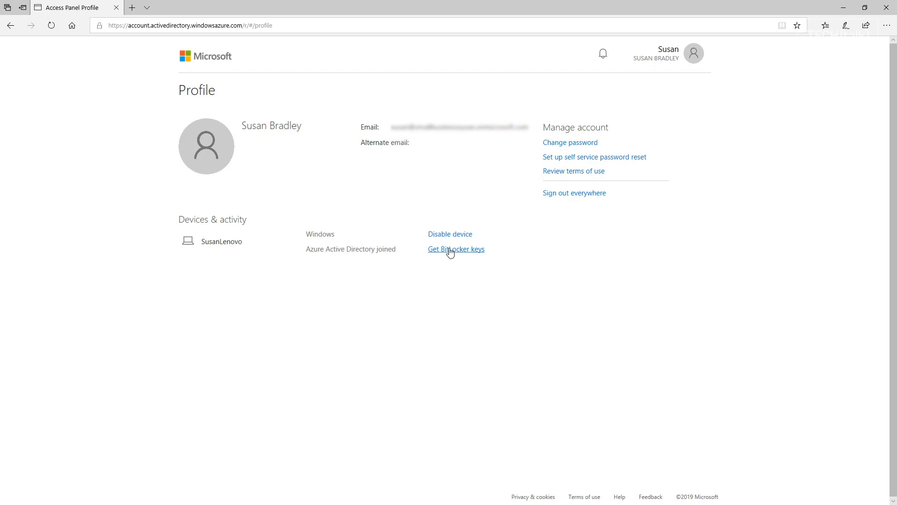
pyautogui.moveTo(255, 341)
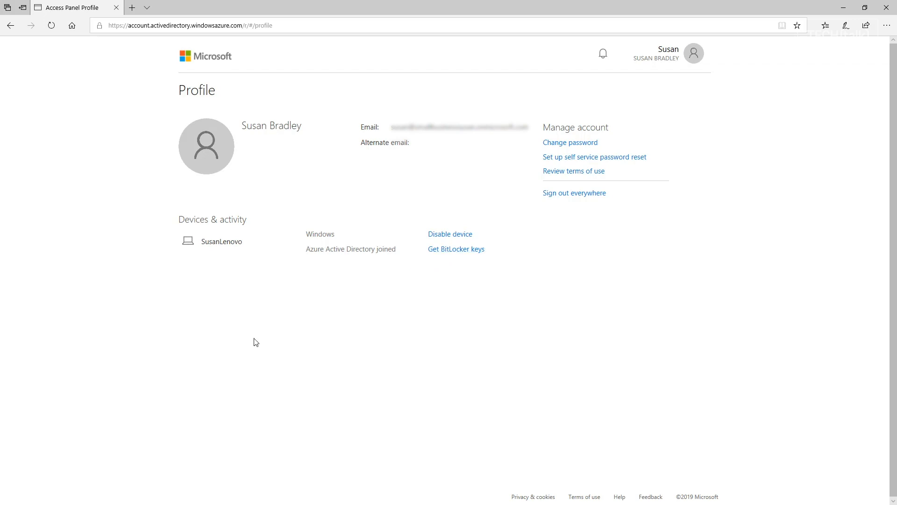
# Open the BitLocker key option for the Azure AD joined device on the Profile page
pyautogui.click(457, 250)
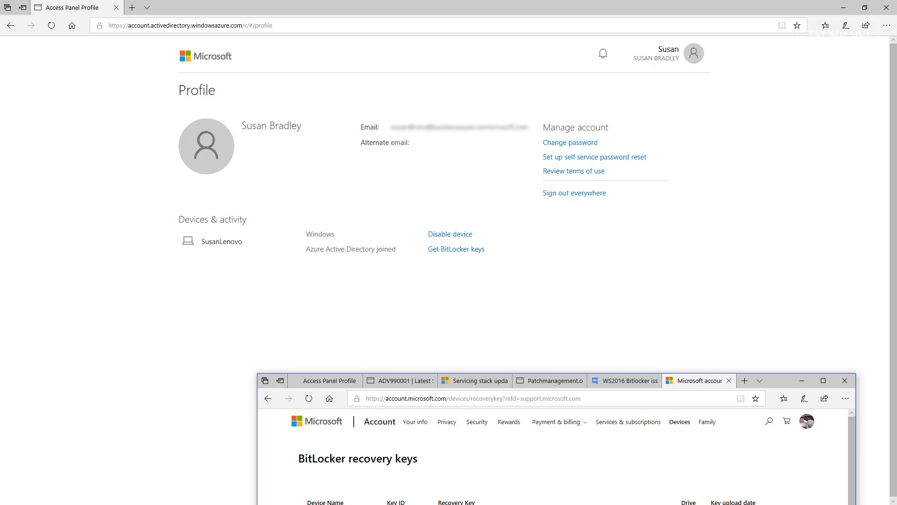
pyautogui.moveTo(277, 481)
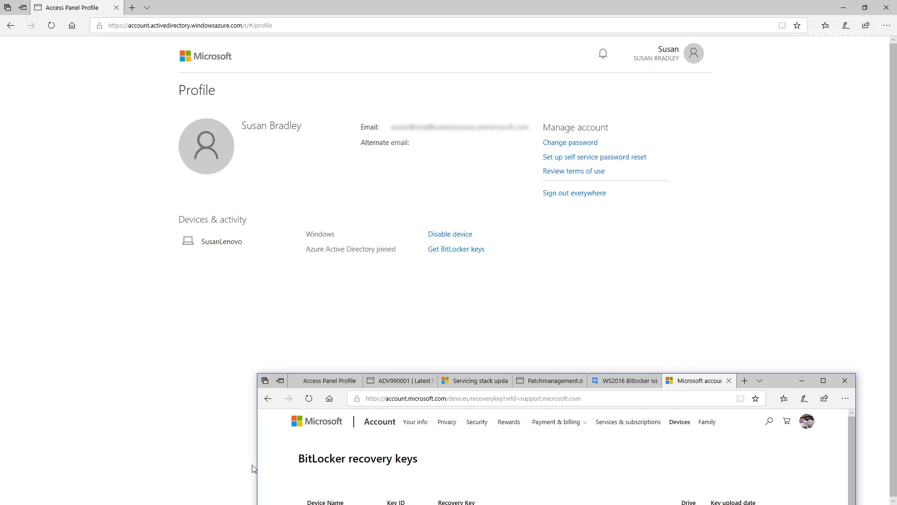
pyautogui.moveTo(259, 465)
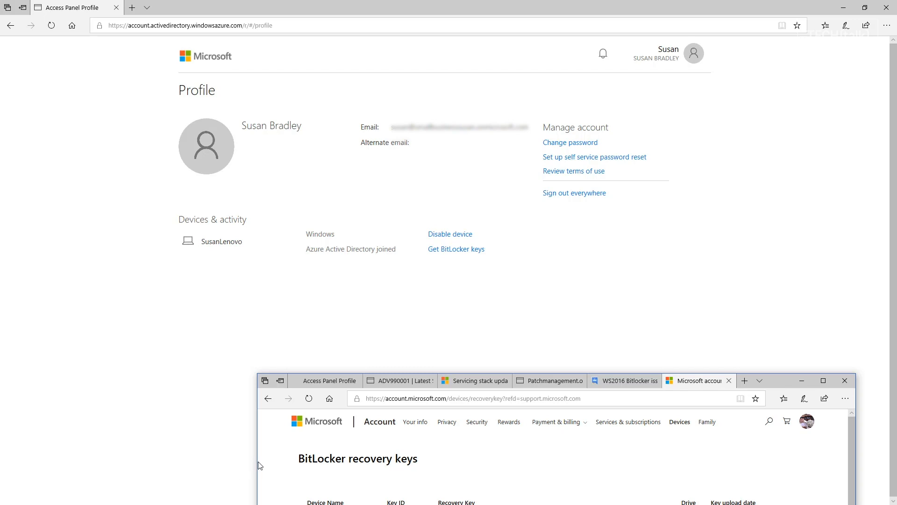
pyautogui.moveTo(264, 462)
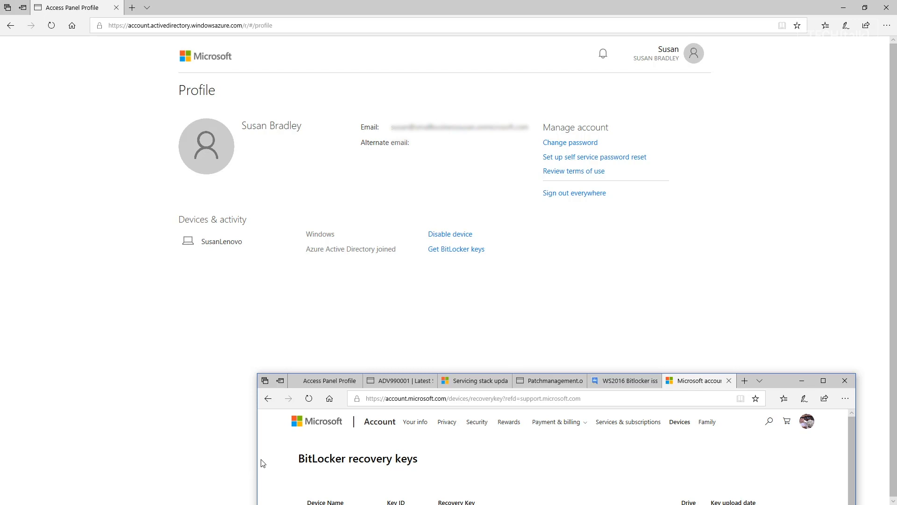
pyautogui.moveTo(467, 458)
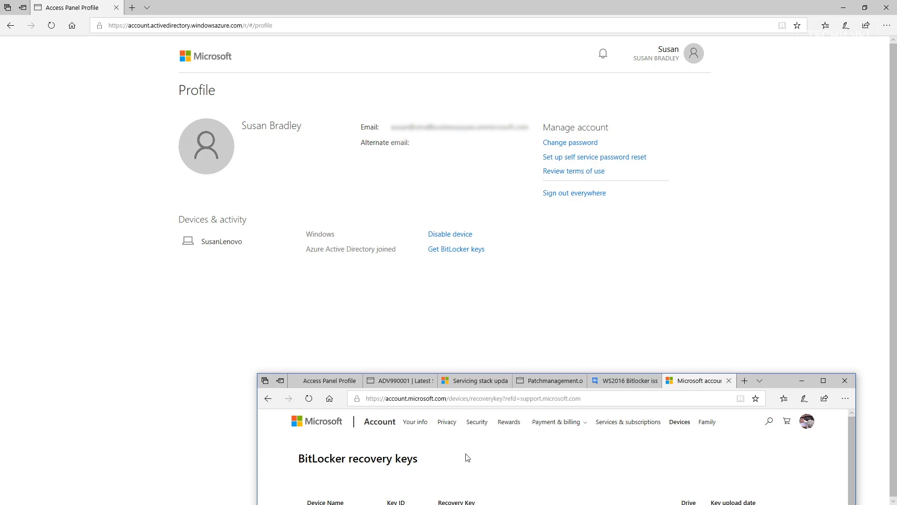
pyautogui.moveTo(780, 388)
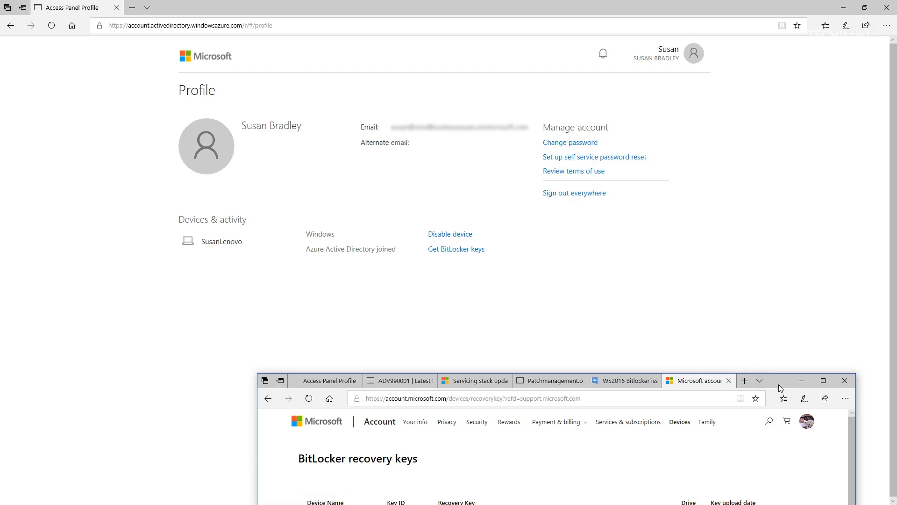